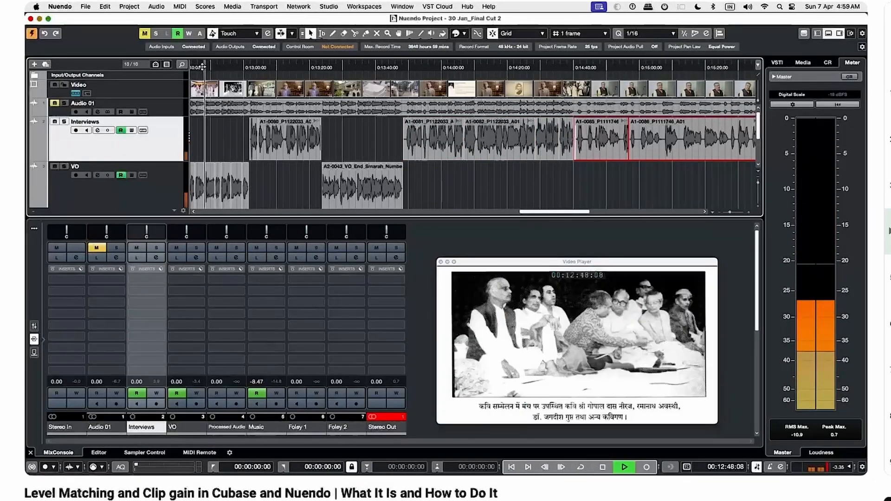
# Step: Add Vocal Rider insert plug-ins to the Interviews and VO channels in the MixConsole
pyautogui.click(146, 279)
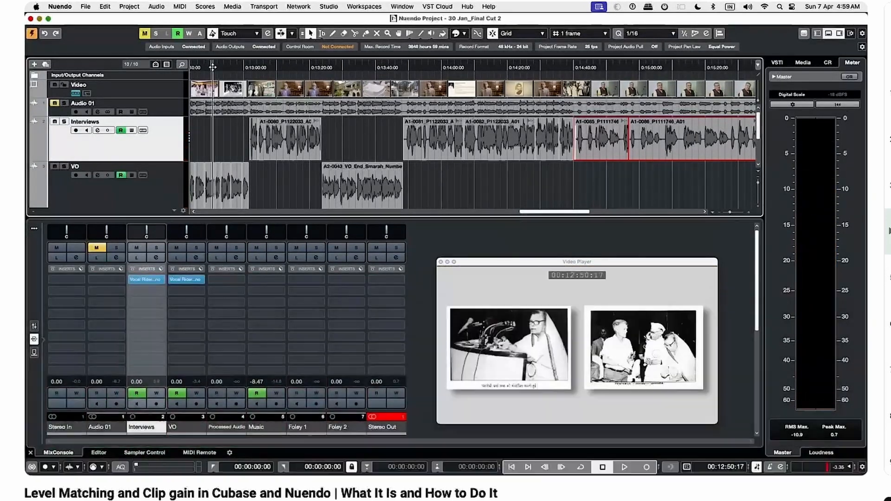
pyautogui.click(623, 467)
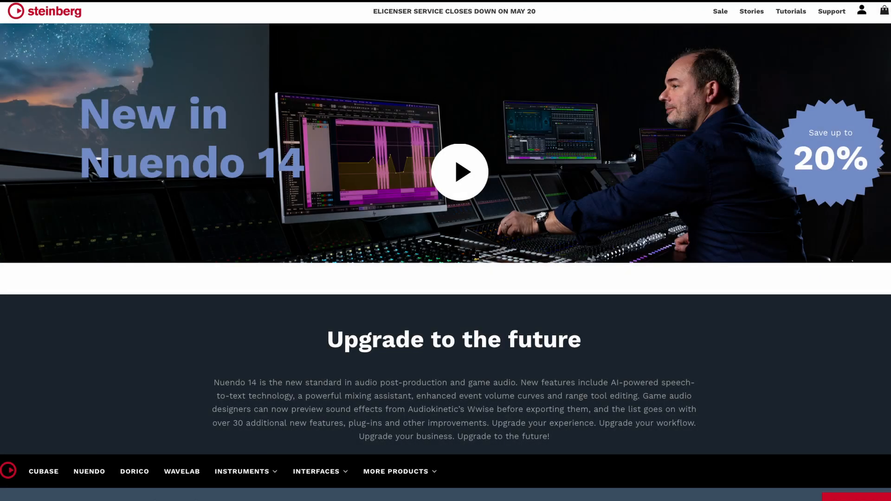
# Step: Scroll the New in Nuendo 14 page down to the Event Volume Curves and Range Tool cards
pyautogui.scroll(-3)
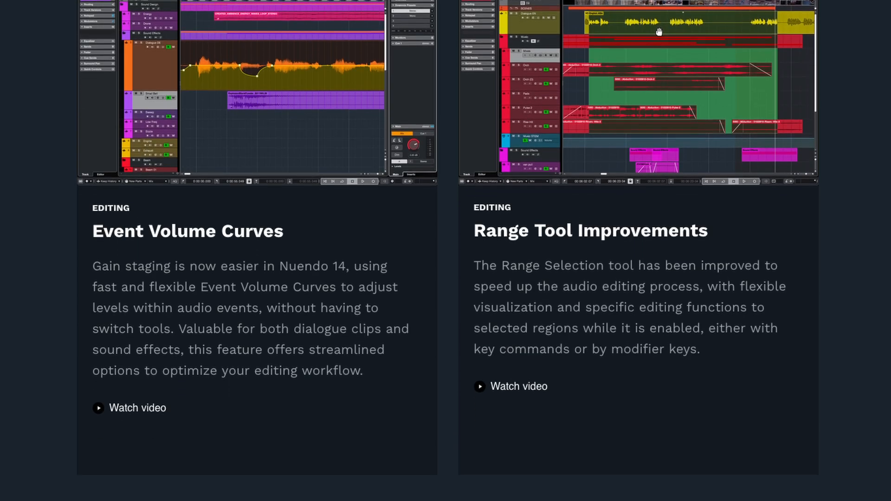
pyautogui.scroll(-3)
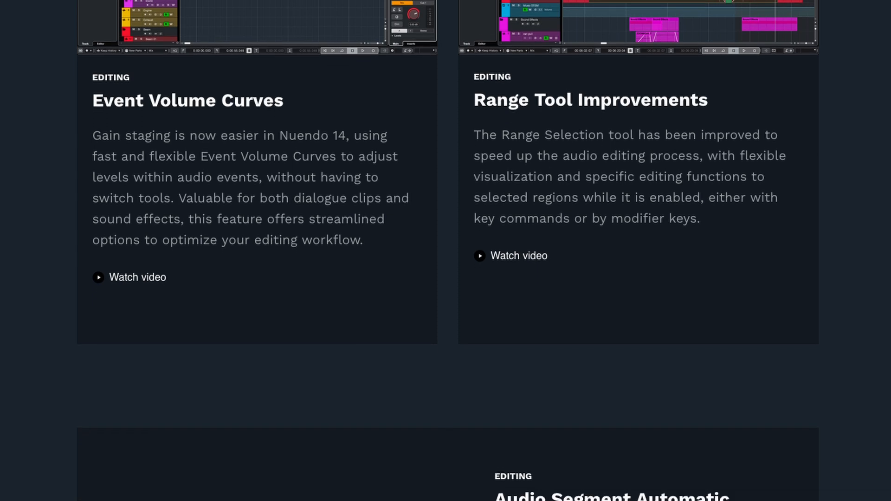
pyautogui.scroll(-3)
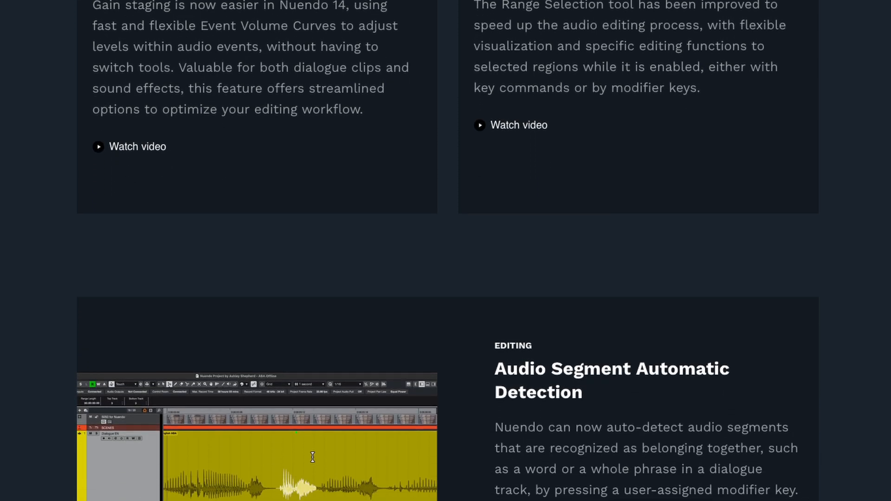
pyautogui.scroll(-3)
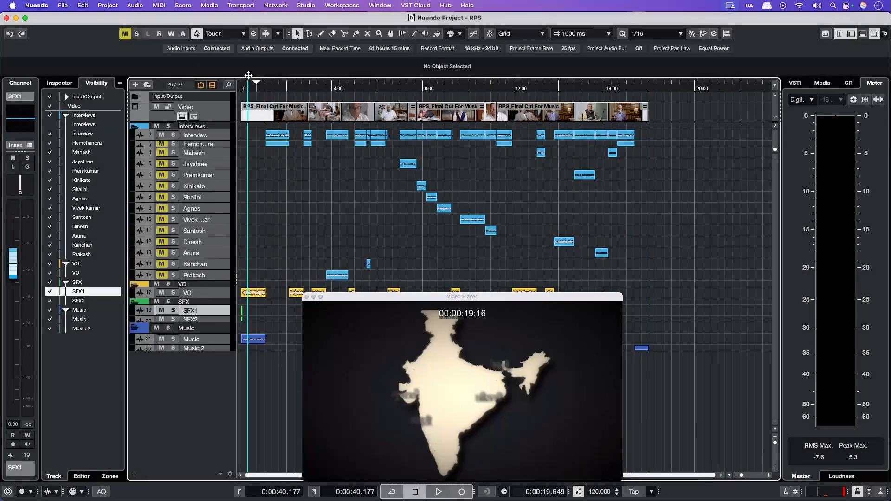
# Step: Uncheck every track except Interview and VO in the Visibility tab
pyautogui.click(276, 83)
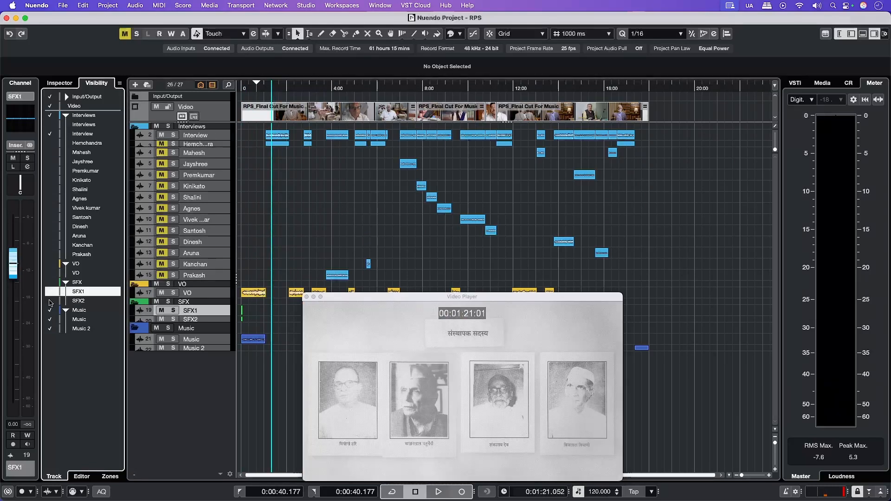
pyautogui.click(76, 273)
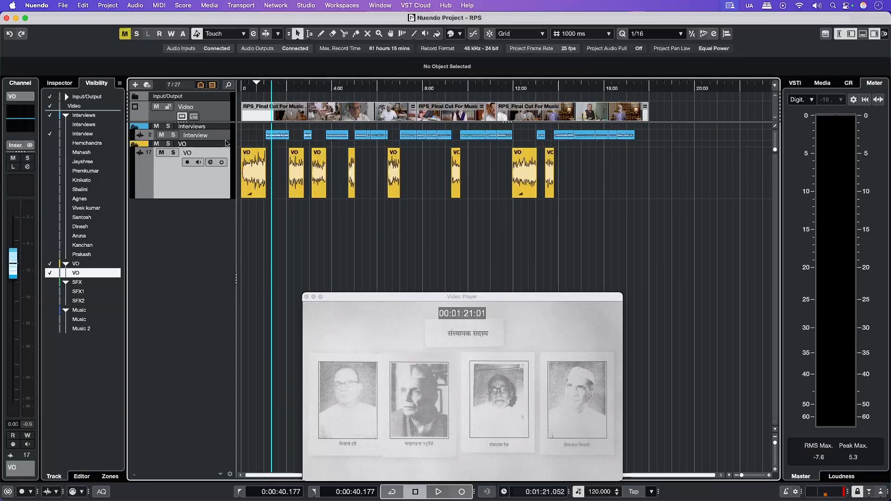
pyautogui.click(437, 491)
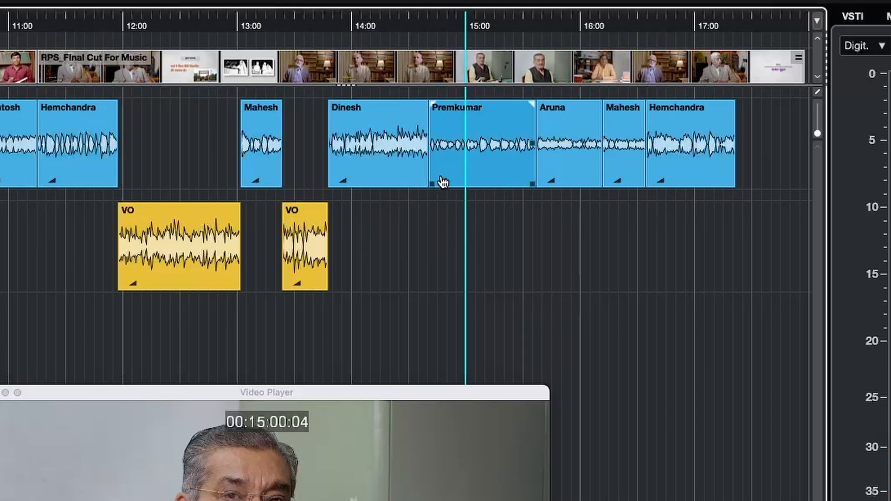
# Step: Boost the Premkumar and Aruna interview event volumes, e.g. Premkumar up 5.4 dB
pyautogui.click(446, 183)
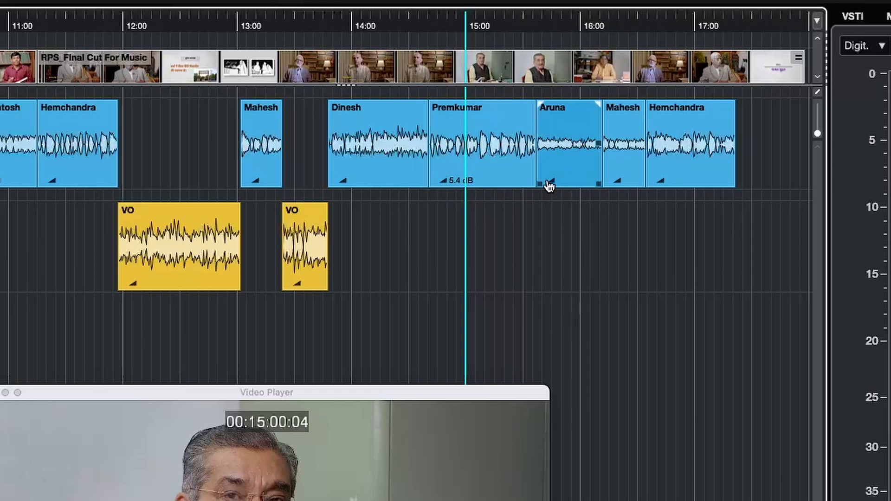
pyautogui.click(544, 184)
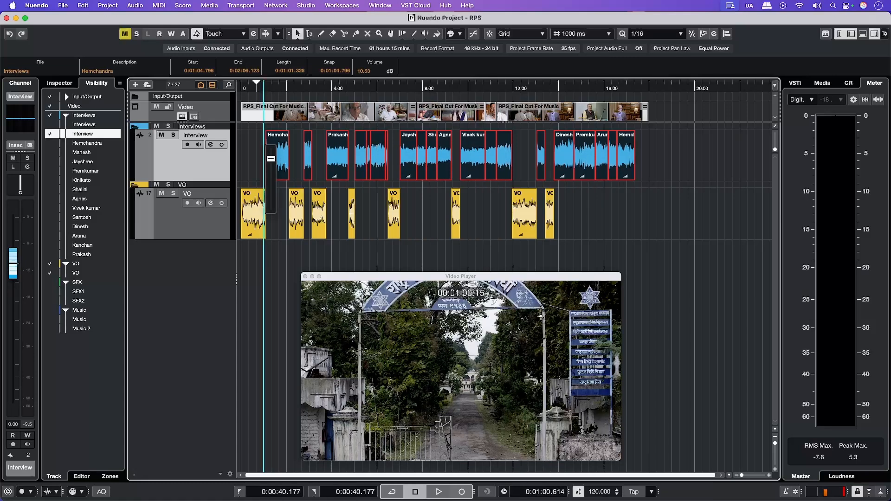
pyautogui.click(437, 492)
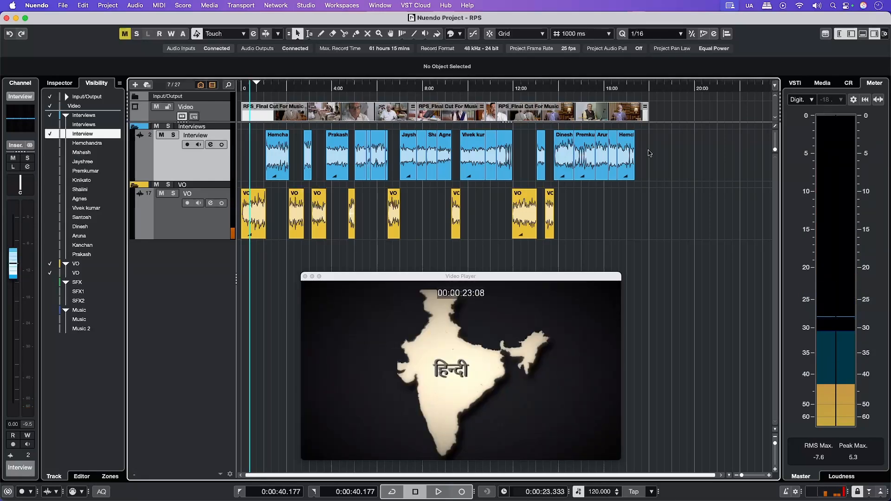
# Step: Zoom in on and select the Mahesh interview event around 13:00
pyautogui.click(444, 157)
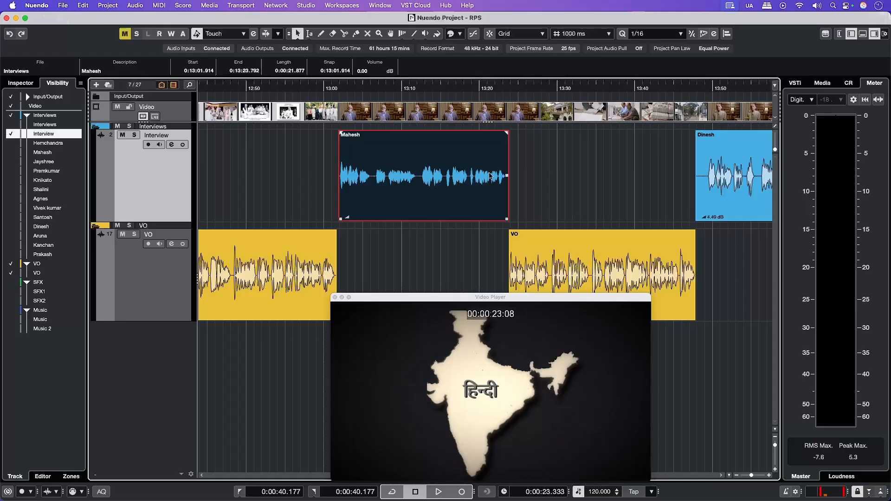
pyautogui.moveTo(443, 180)
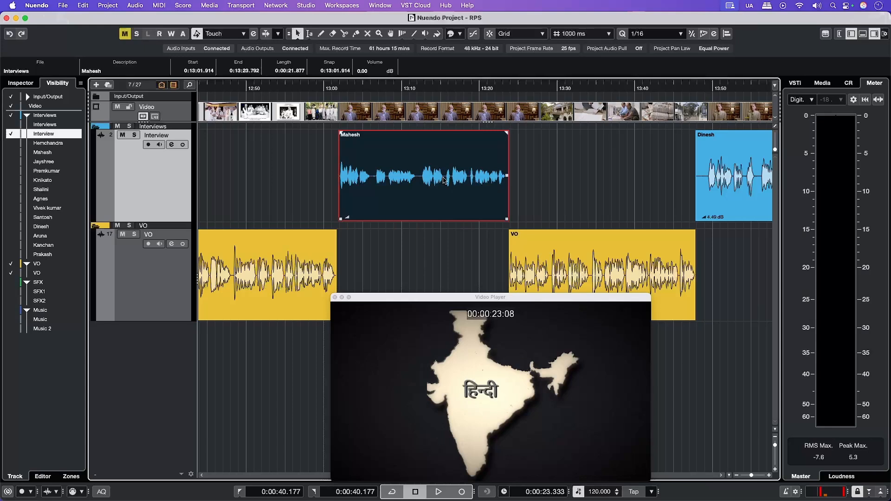
# Step: Assign Shift as the Select Tool's Edit Velocity modifier under Editing > Tool Modifiers
pyautogui.click(36, 5)
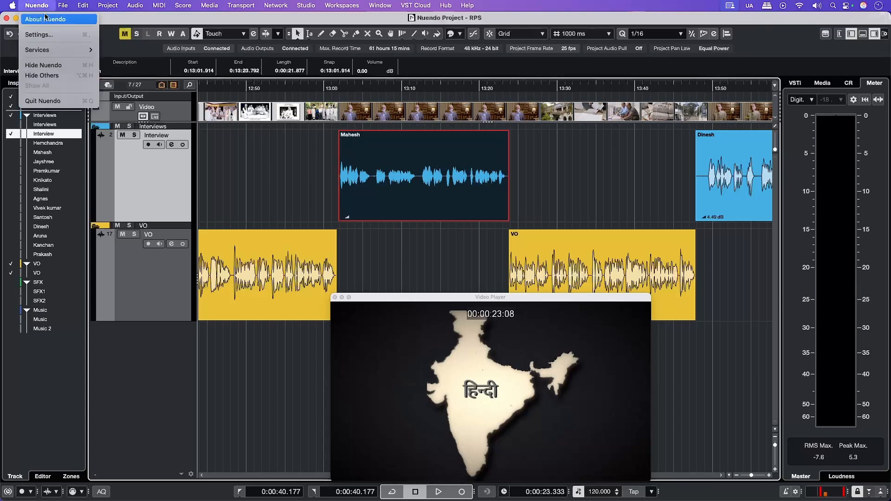
pyautogui.click(38, 34)
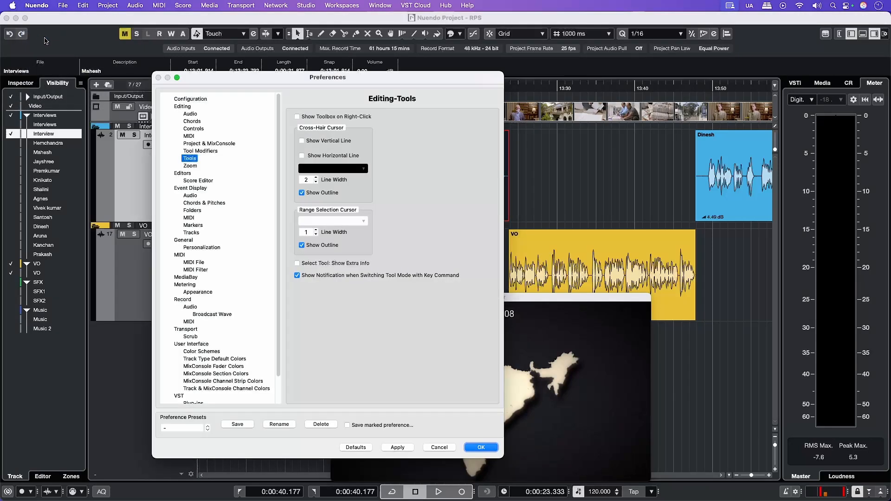
pyautogui.click(200, 144)
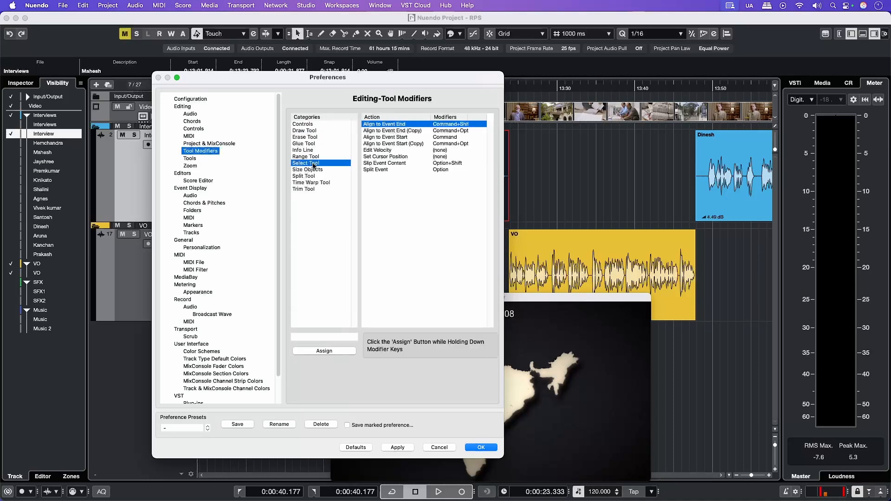
pyautogui.click(393, 150)
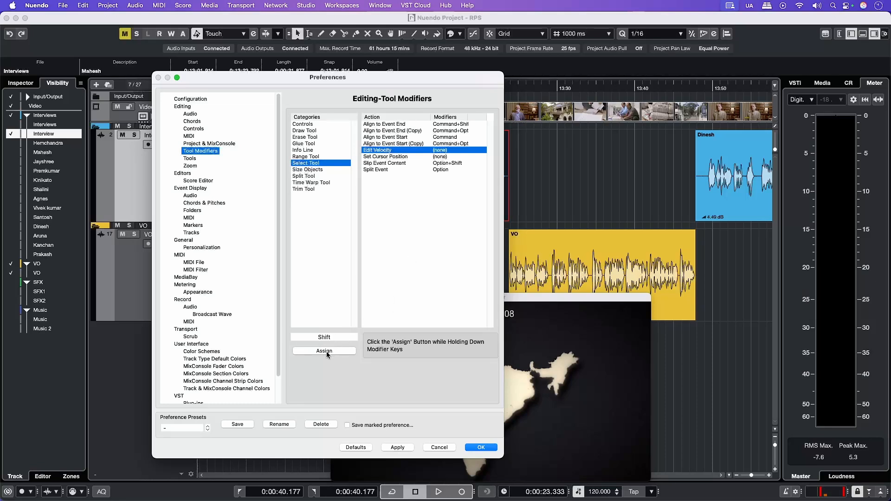
pyautogui.click(324, 351)
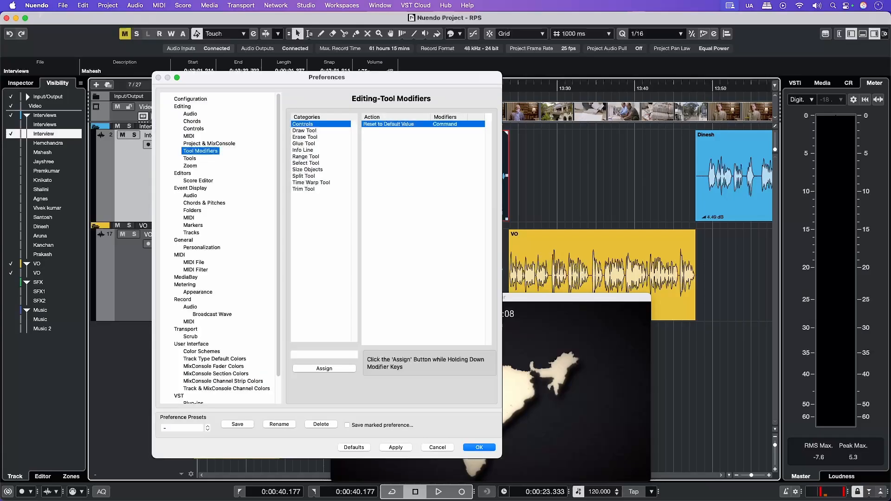
# Step: Enable Use Mouse Wheel for Event Volume and Fades in audio editing preferences and confirm
pyautogui.click(190, 113)
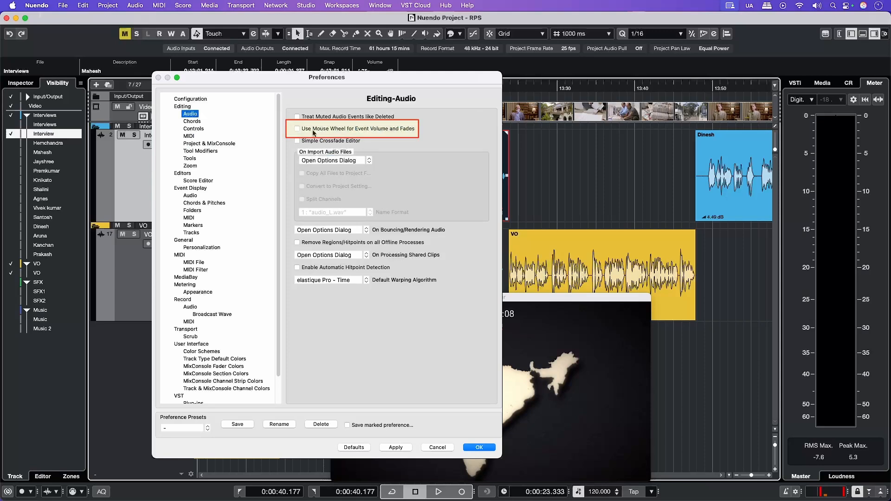
pyautogui.click(296, 129)
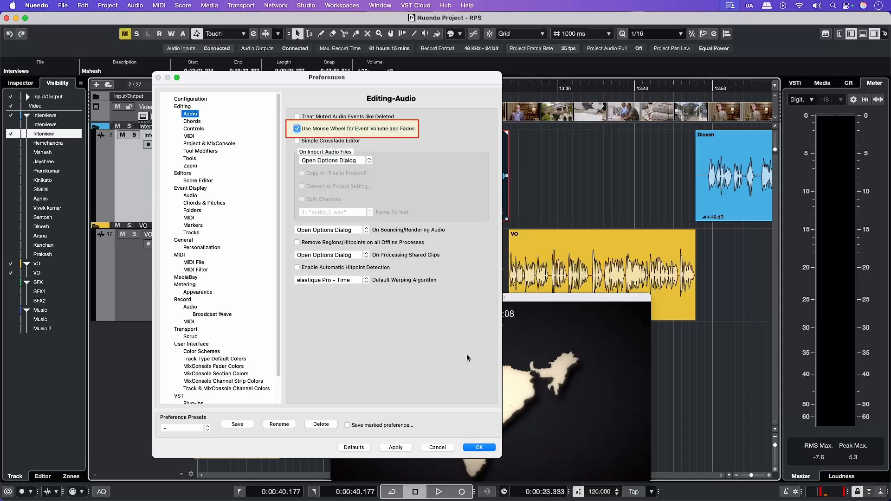
pyautogui.click(478, 448)
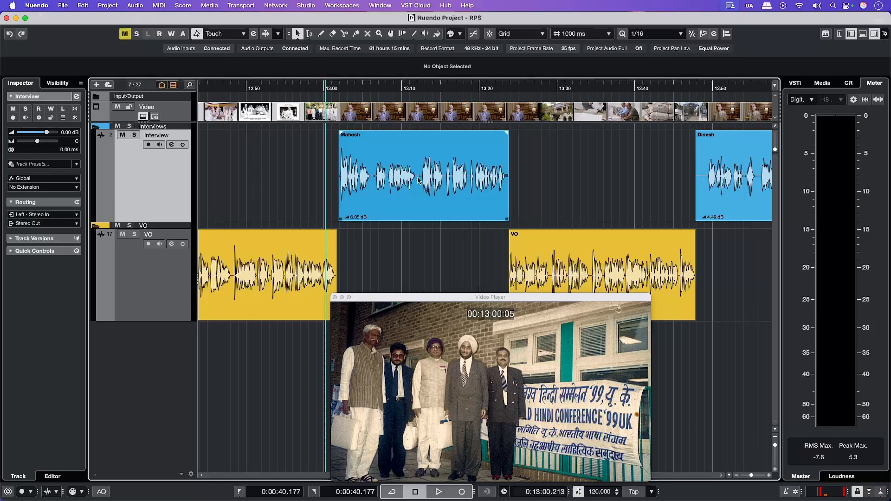
pyautogui.moveTo(365, 179)
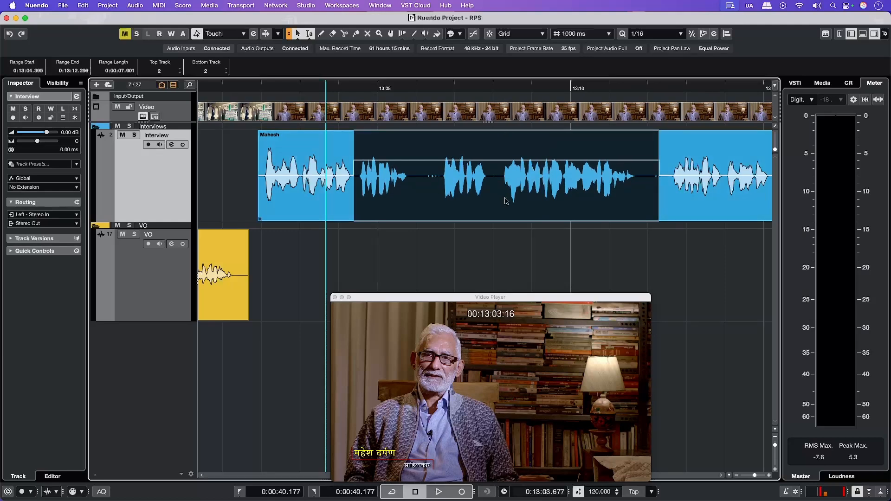
# Step: Always show event volume curves, fades and controls, then range-select a gap in Mahesh
pyautogui.click(489, 187)
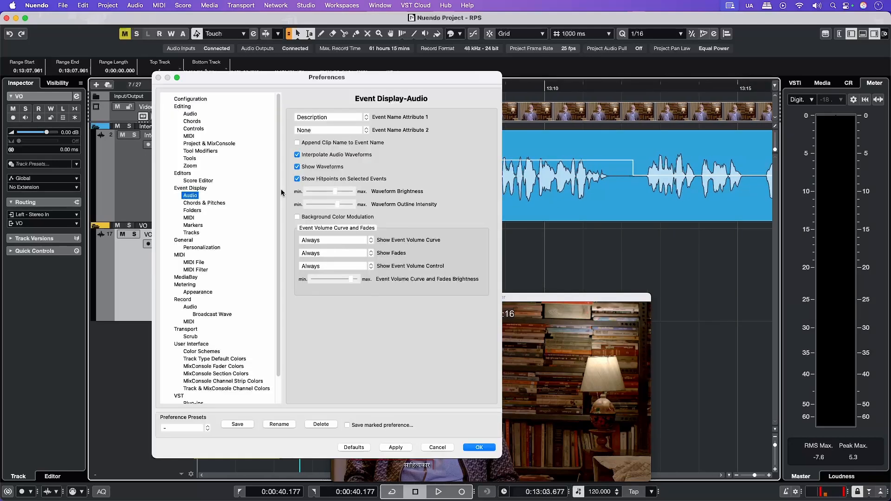
pyautogui.click(479, 447)
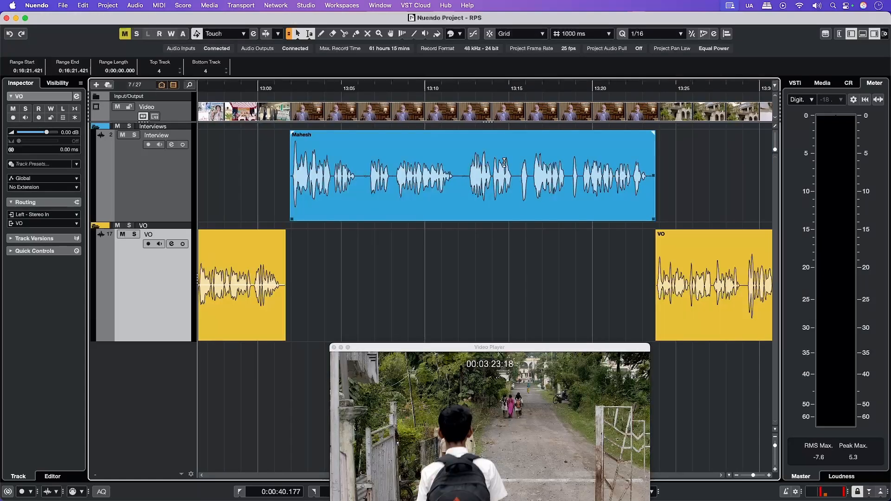
pyautogui.click(516, 170)
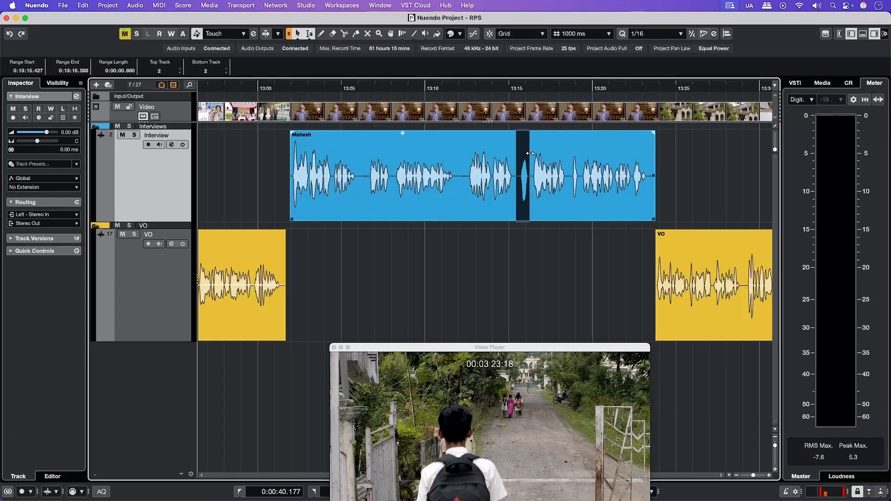
# Step: Search Key Commands for 'volu' and assign shortcuts to Decrement and Increment Event Volume
pyautogui.click(83, 5)
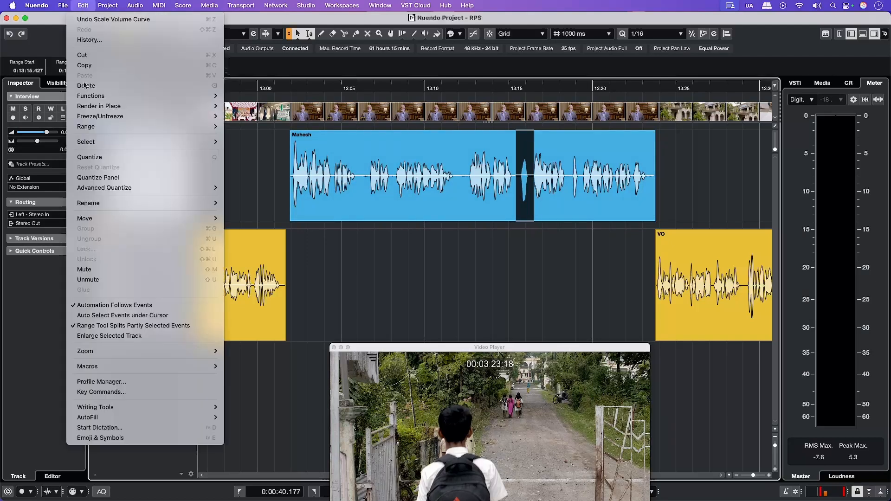
pyautogui.click(102, 391)
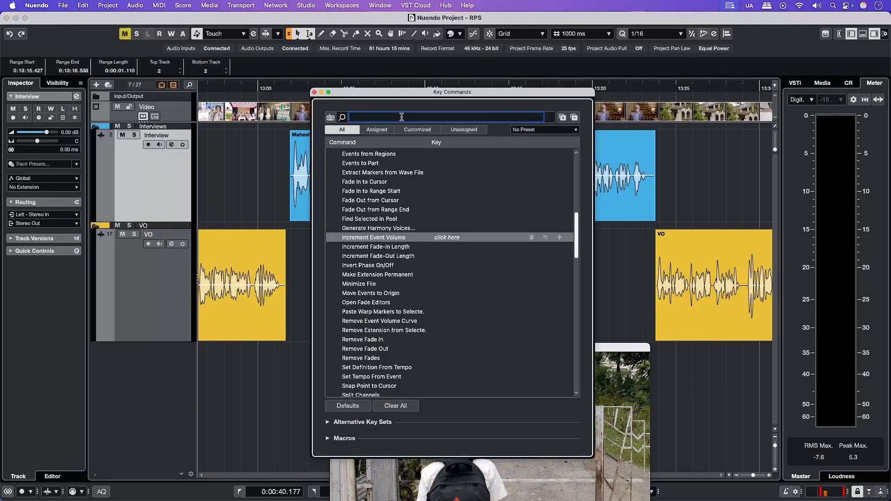
pyautogui.write('volu')
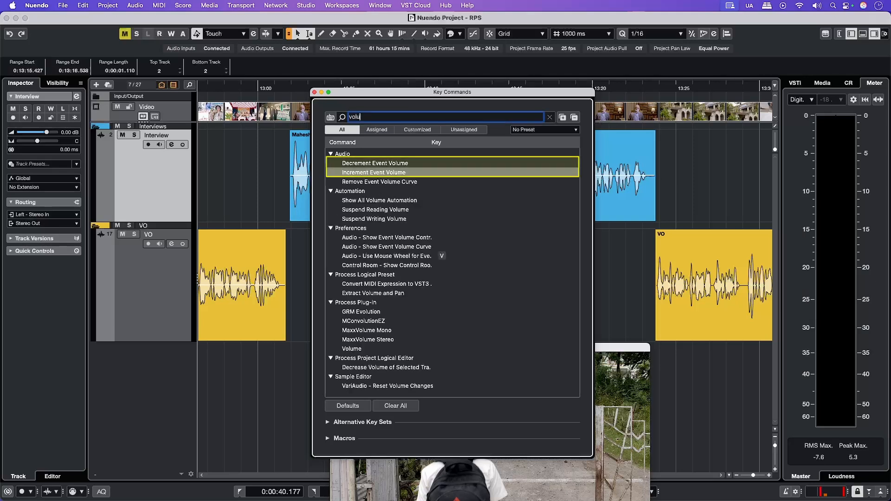
pyautogui.click(375, 163)
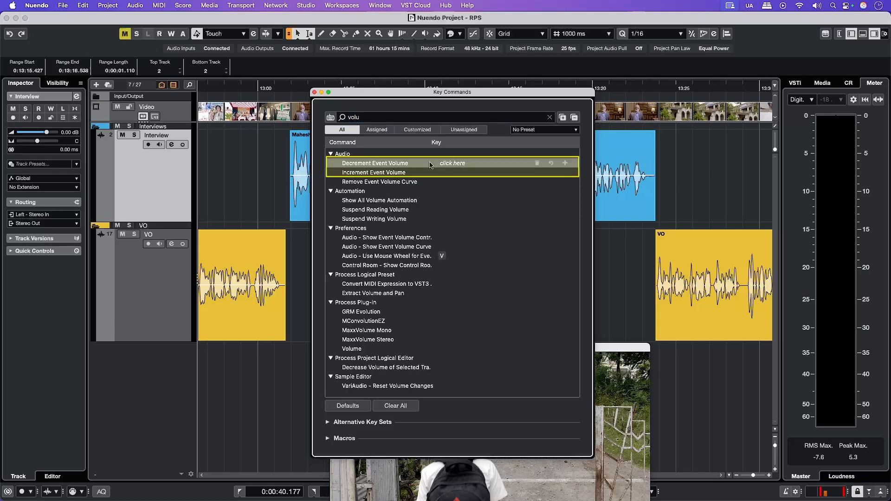
pyautogui.moveTo(445, 167)
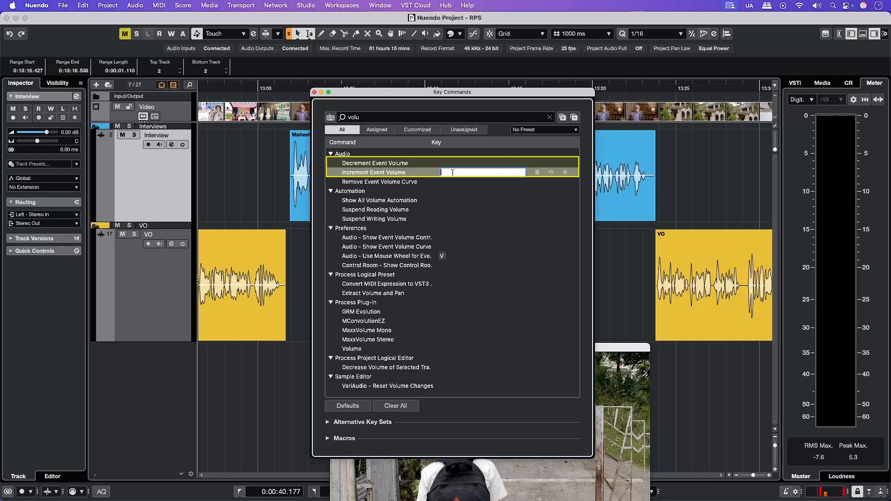
pyautogui.click(374, 163)
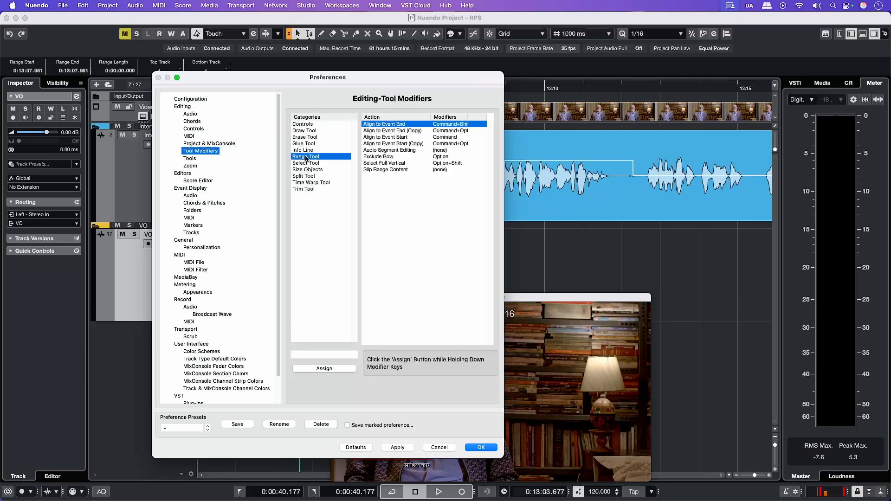
# Step: Assign Shift to the Range Tool's Audio Segment Editing action and confirm with OK
pyautogui.click(389, 150)
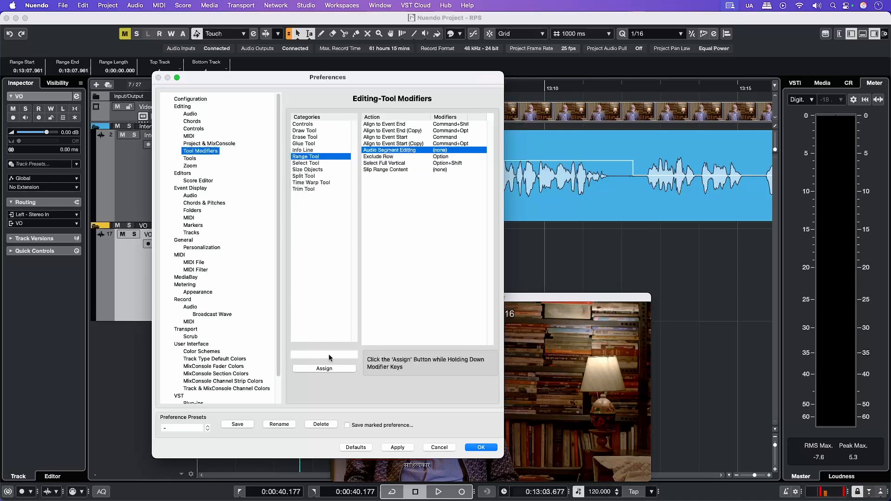
pyautogui.click(324, 368)
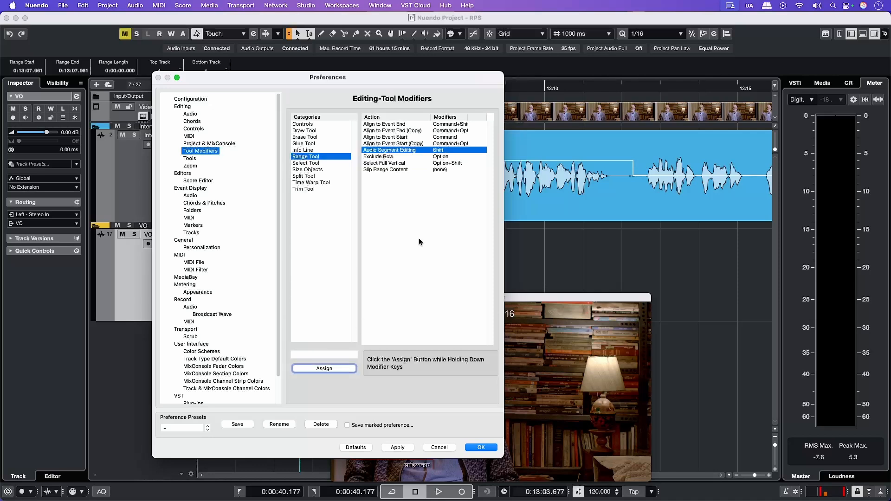
pyautogui.click(480, 448)
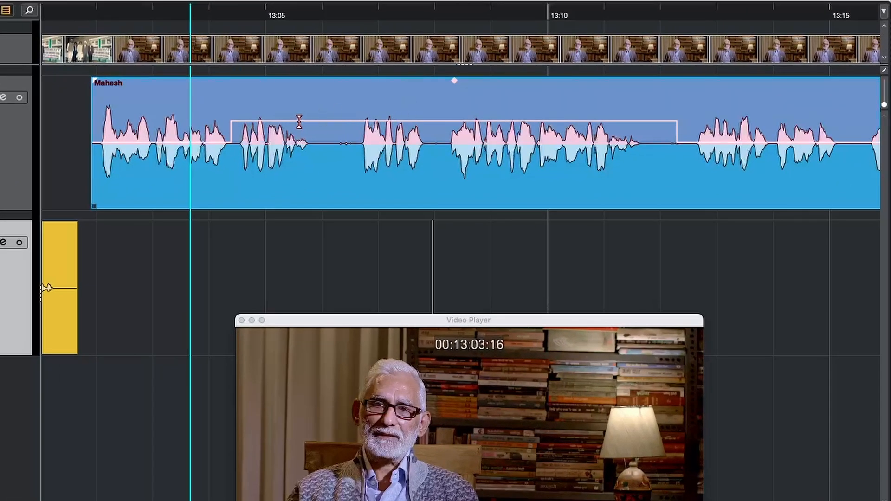
# Step: Raise the Mahesh event's range volume via key commands, then range-select its opening section
pyautogui.press('shift')
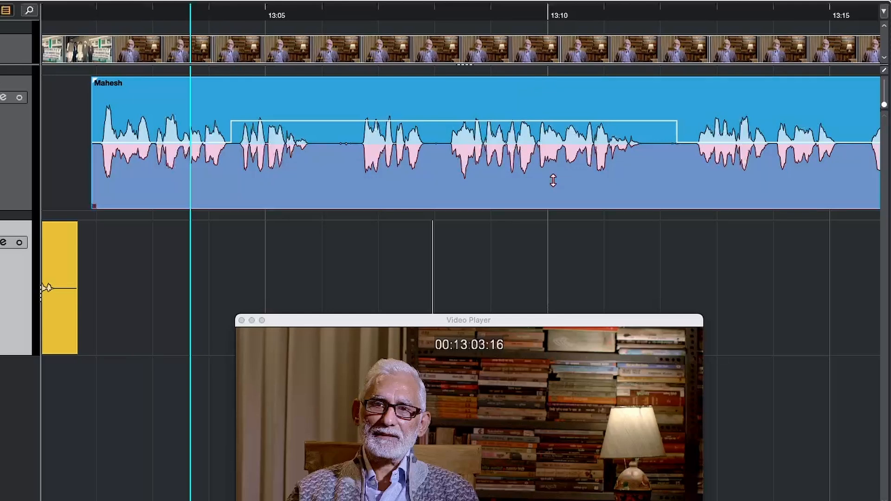
pyautogui.press('shift')
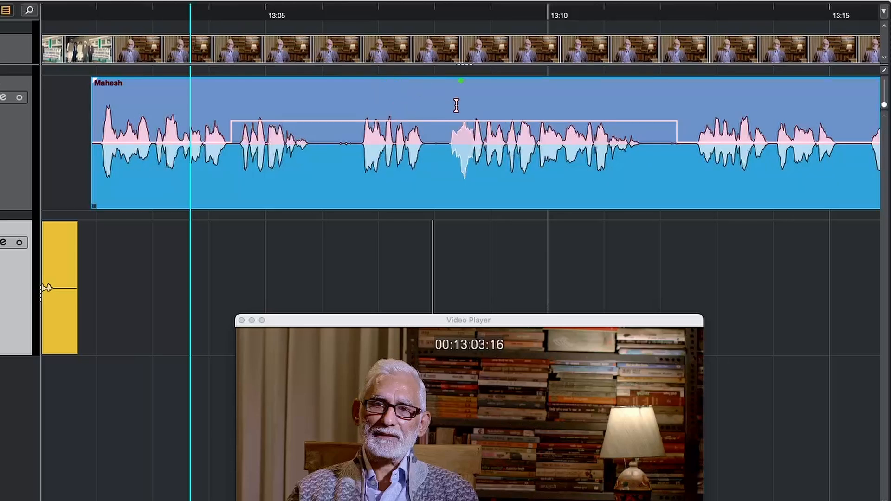
pyautogui.press('shift')
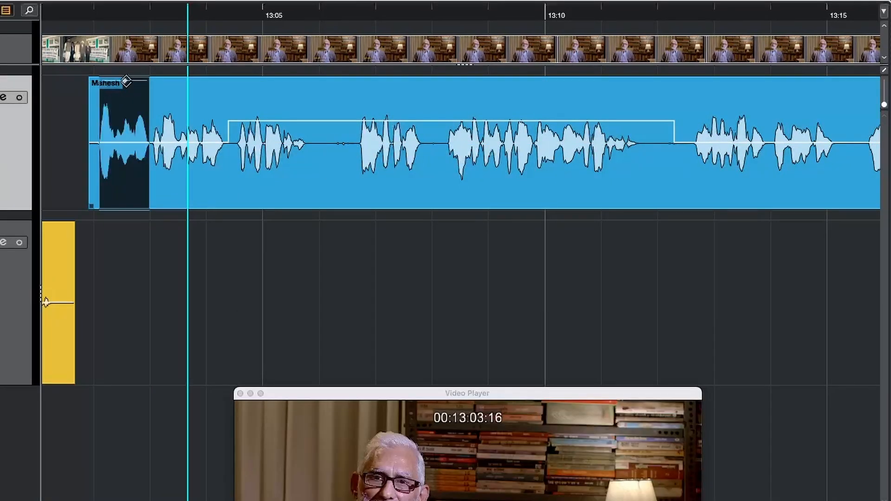
pyautogui.moveTo(127, 82); pyautogui.dragTo(127, 99)
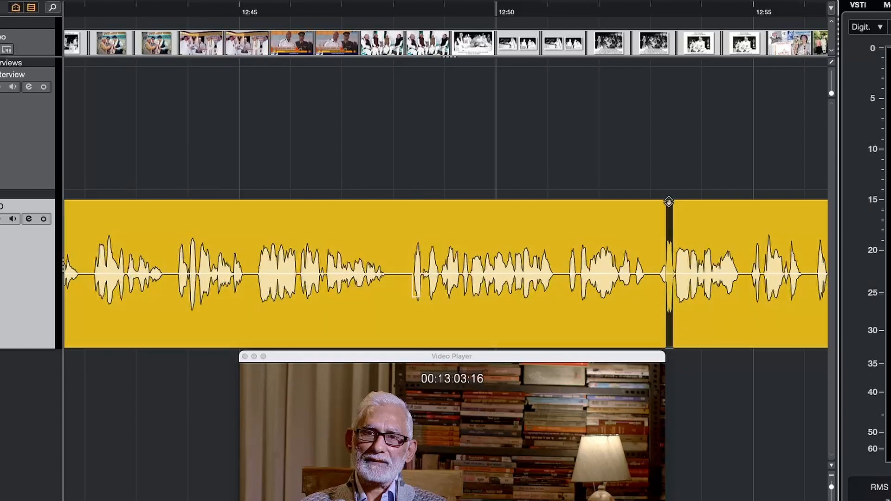
# Step: Range-select the short pause between VO narration phrases near 12:54
pyautogui.click(594, 273)
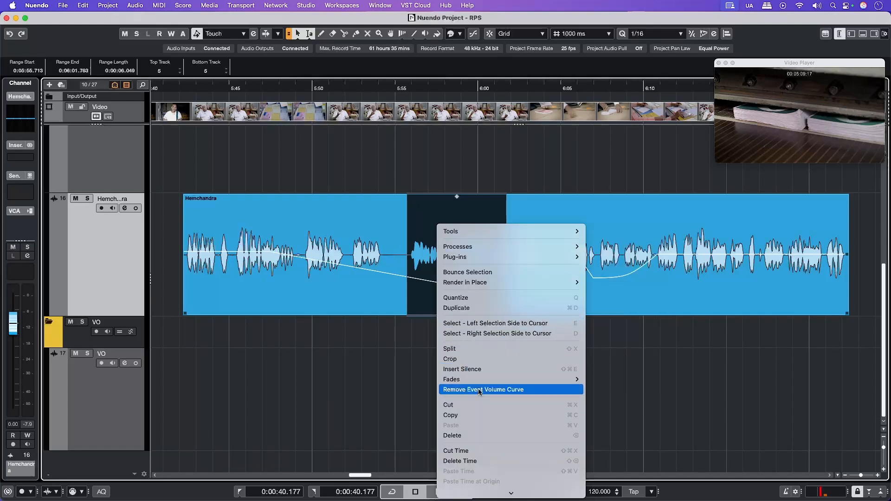
# Step: Remove the event volume curve in the range, then for the whole Hemchandra event via Audio
pyautogui.click(483, 389)
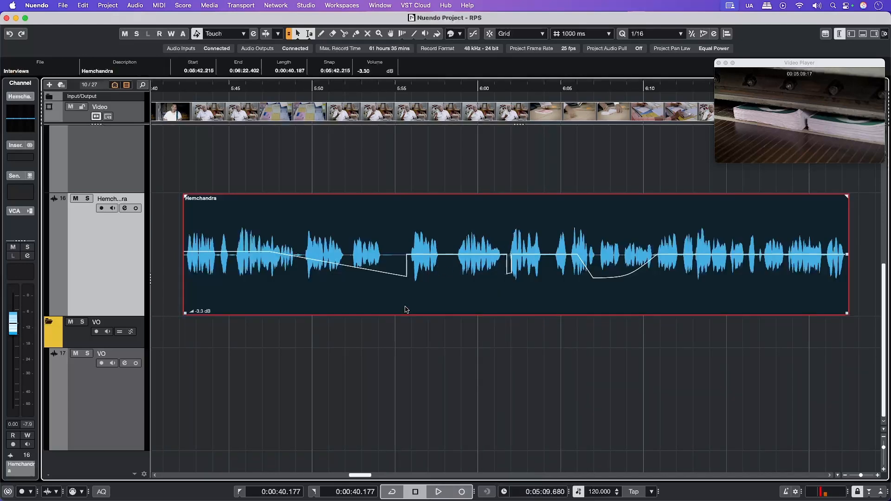
pyautogui.click(135, 5)
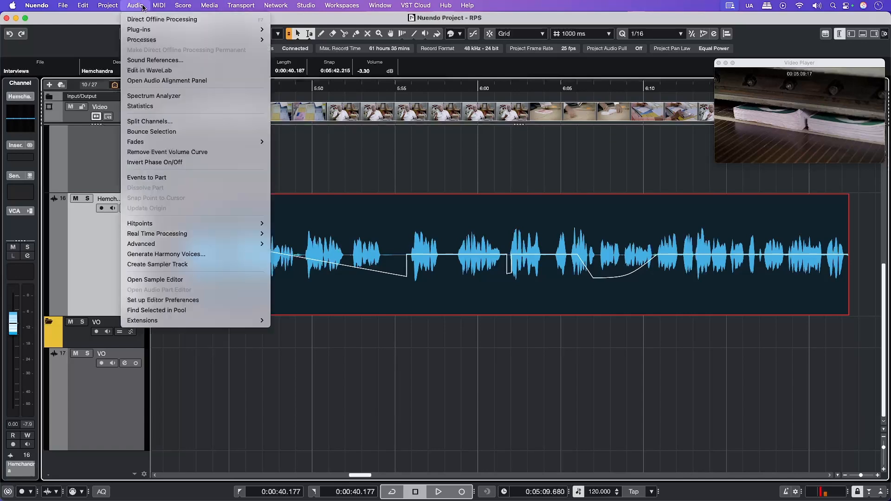
pyautogui.click(167, 152)
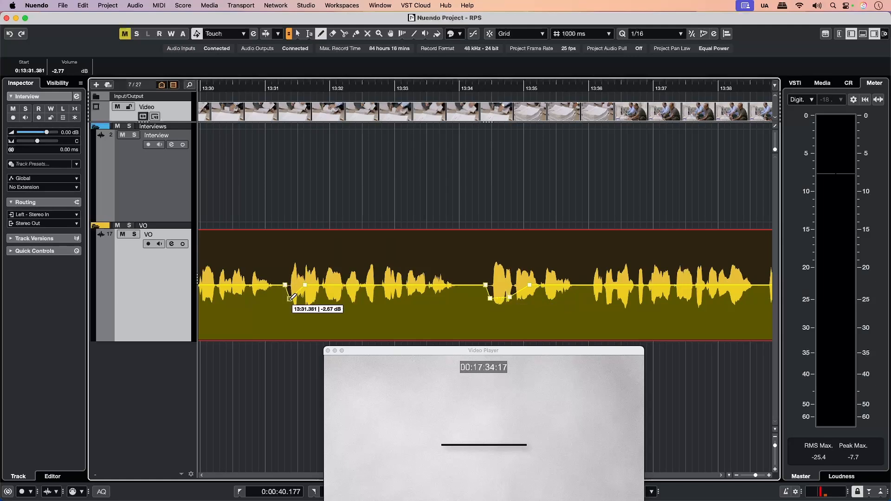
# Step: Bring the VO event before the Prakash interview into view and mark a point near 3:20
pyautogui.hscroll(3)
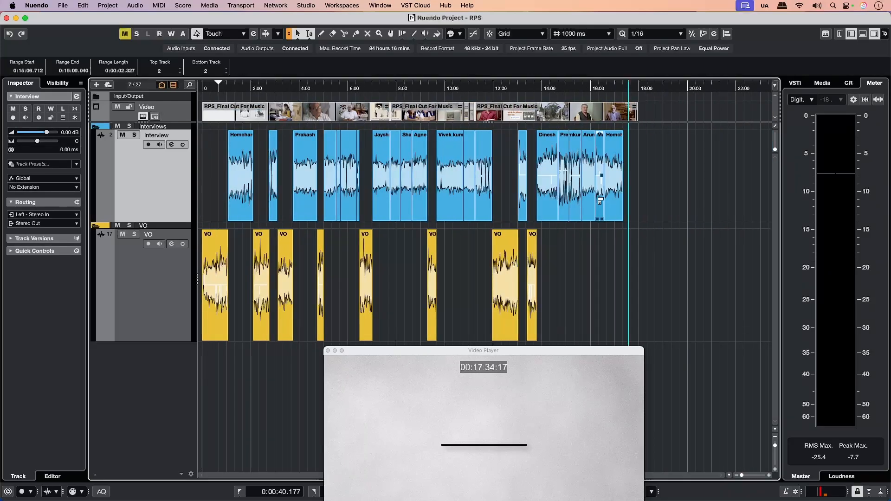
pyautogui.click(505, 88)
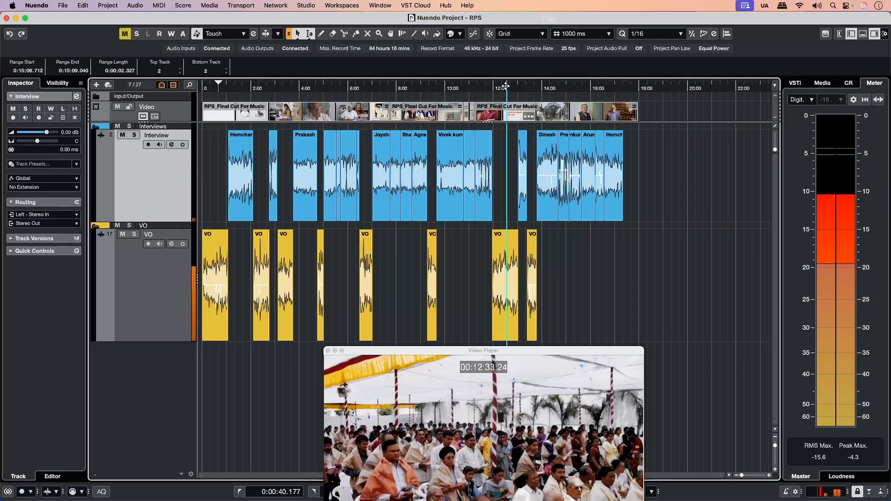
pyautogui.click(302, 88)
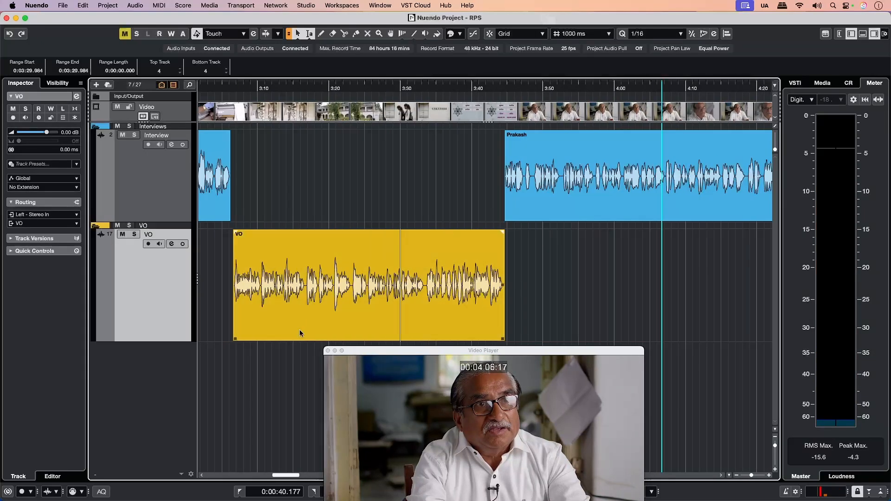
pyautogui.click(335, 254)
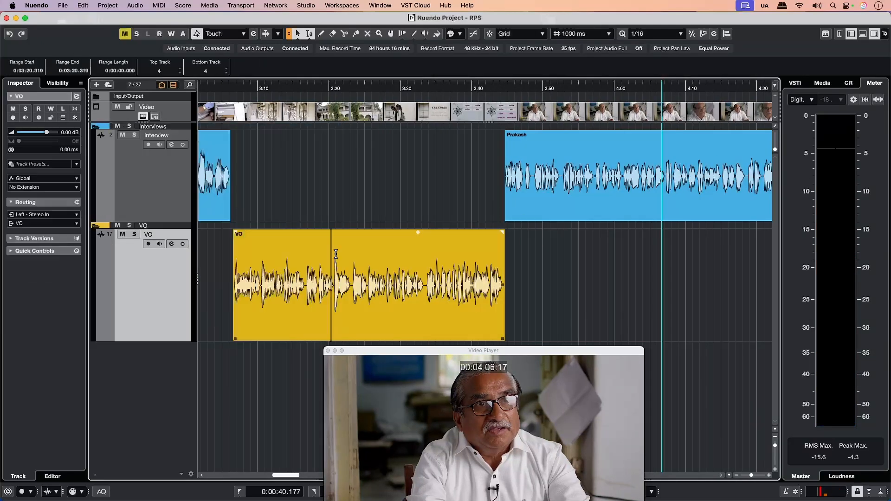